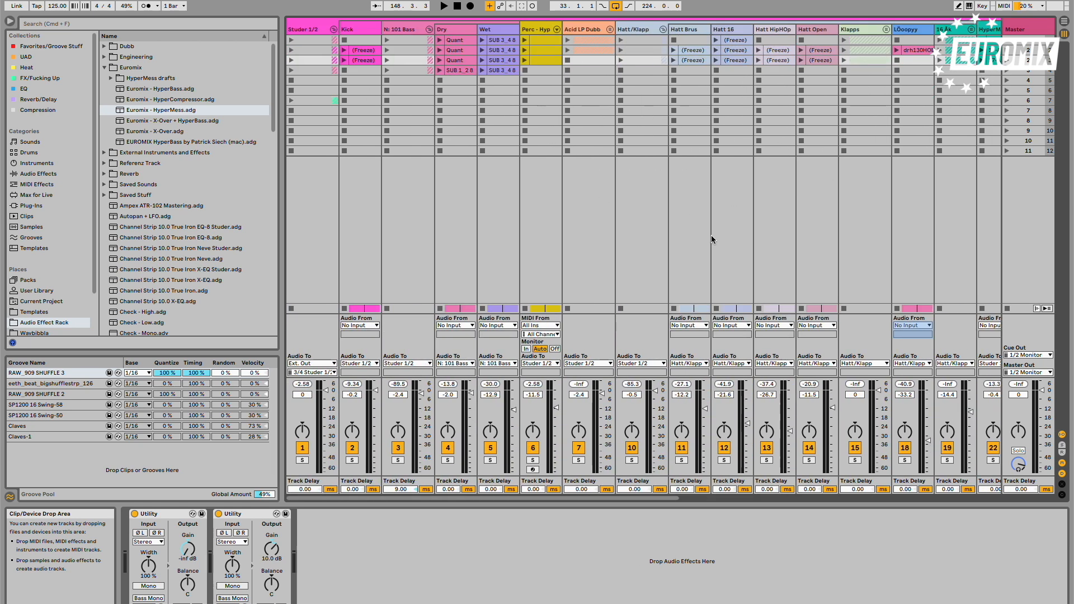
{"action": "mouse_move", "coordinate": [712, 222]}
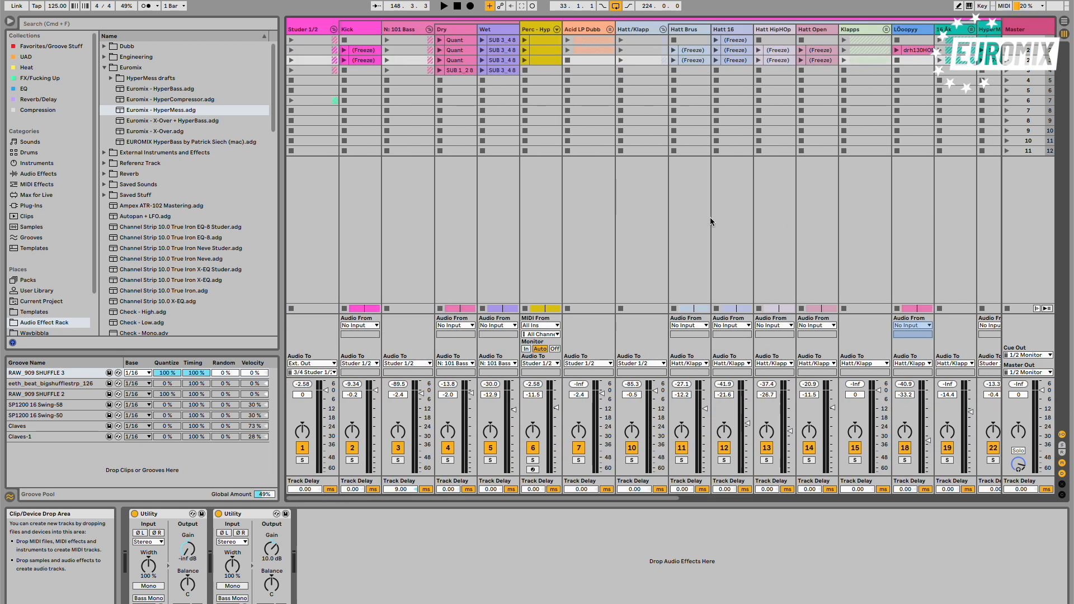
- Switch from Session View to the Arrangement timeline of the song
{"action": "key", "text": "tab"}
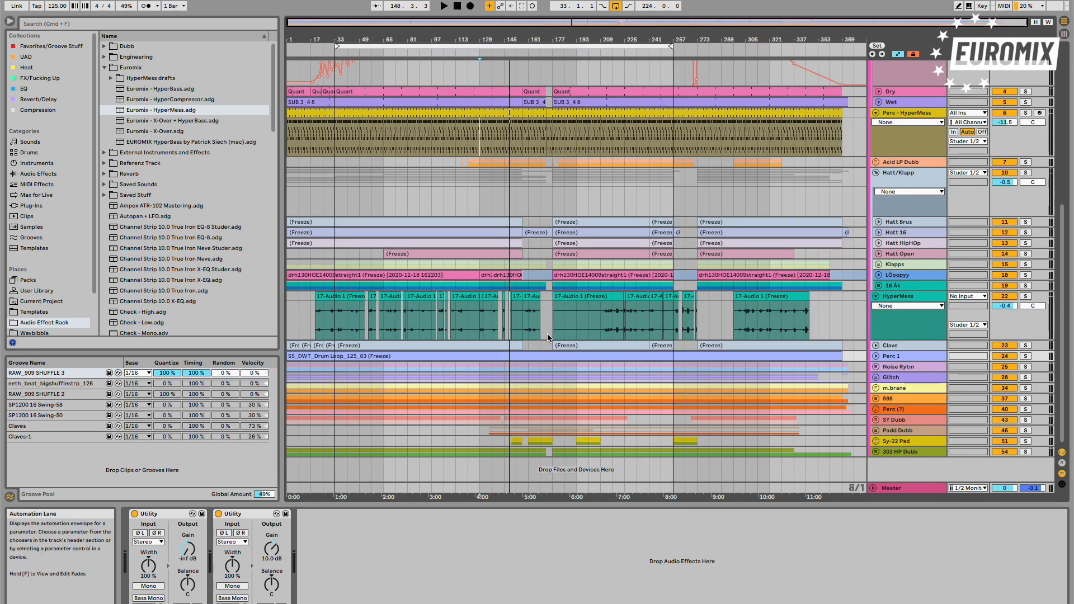
{"action": "mouse_move", "coordinate": [636, 309]}
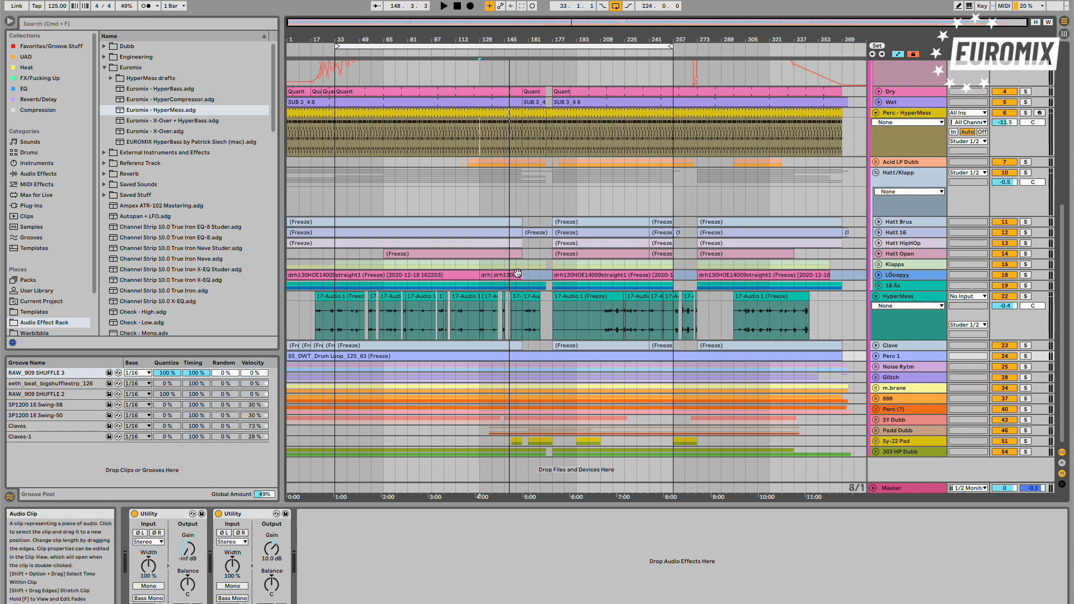
{"action": "mouse_move", "coordinate": [579, 266]}
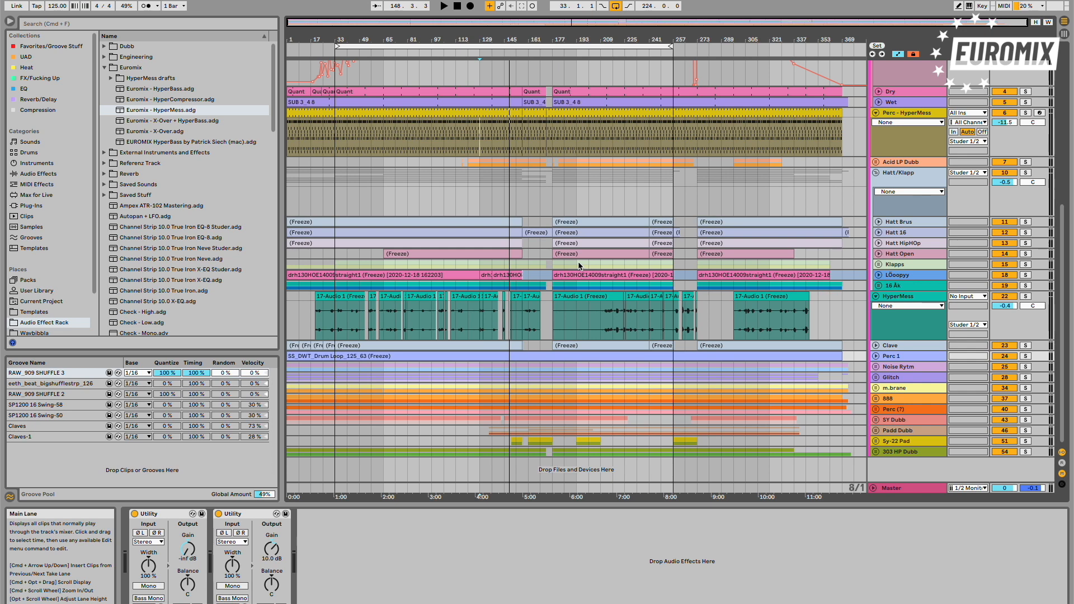
{"action": "mouse_move", "coordinate": [635, 264]}
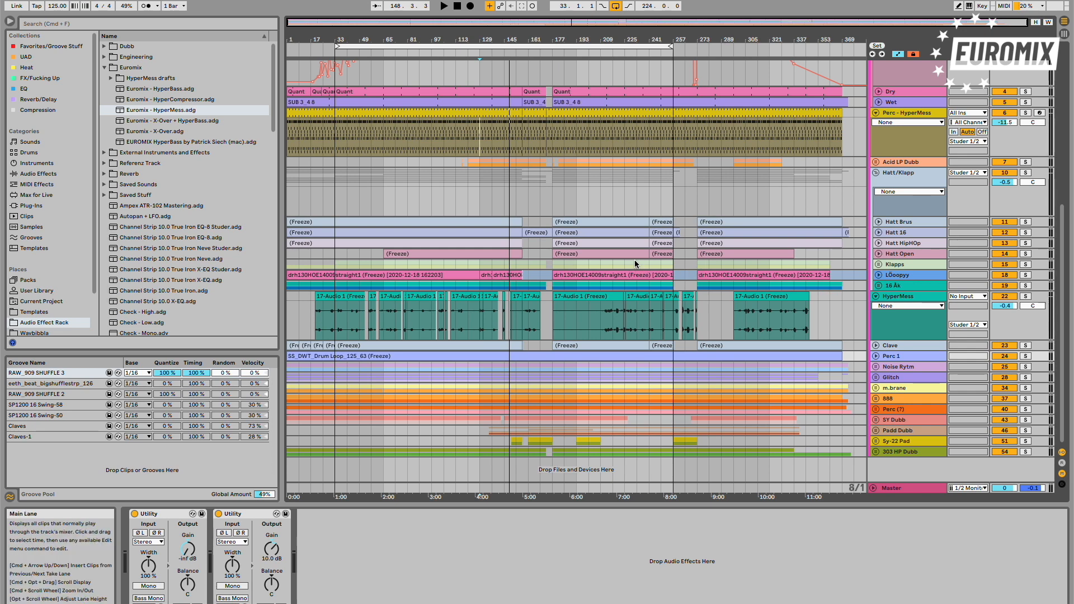
{"action": "mouse_move", "coordinate": [896, 292]}
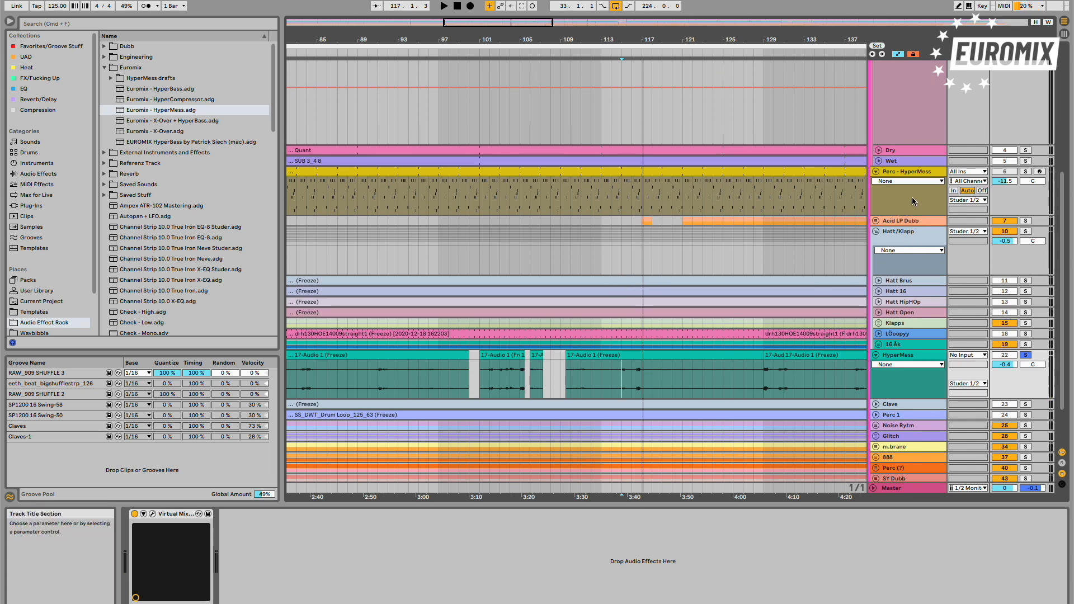
- Select the Perc - HyperMess track to show its Drum Rack, HyperMess rack, Utility and EQ Eight chain
{"action": "left_click", "coordinate": [904, 172]}
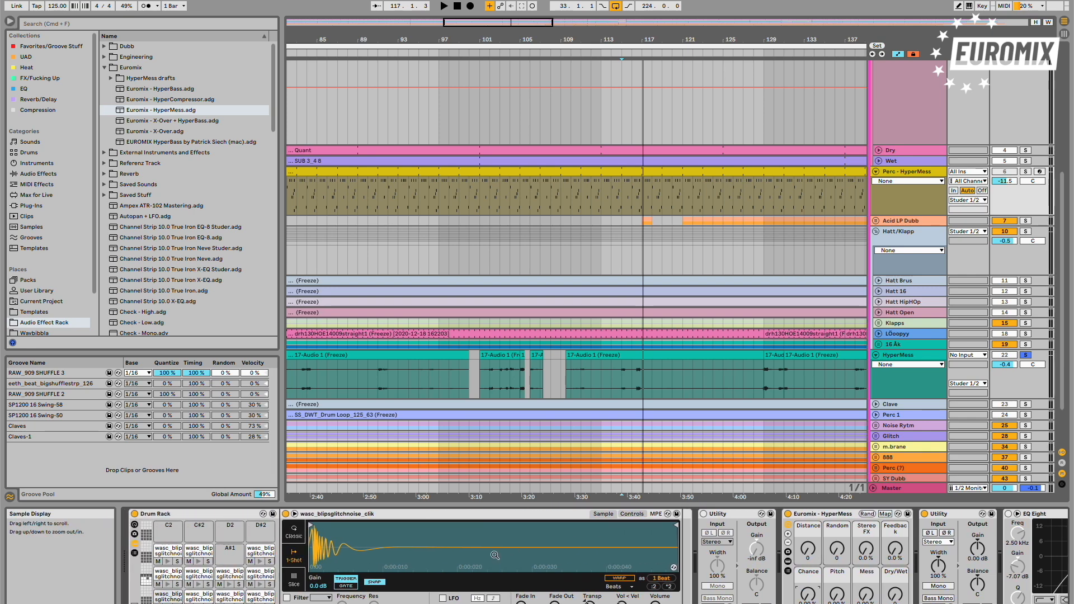
{"action": "mouse_move", "coordinate": [613, 407]}
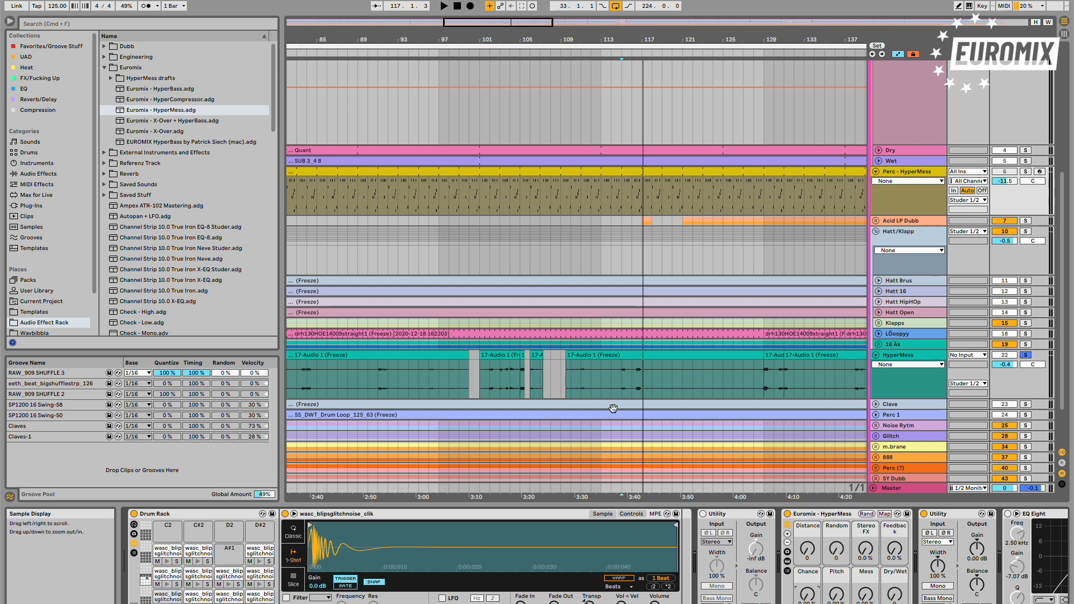
{"action": "mouse_move", "coordinate": [332, 551]}
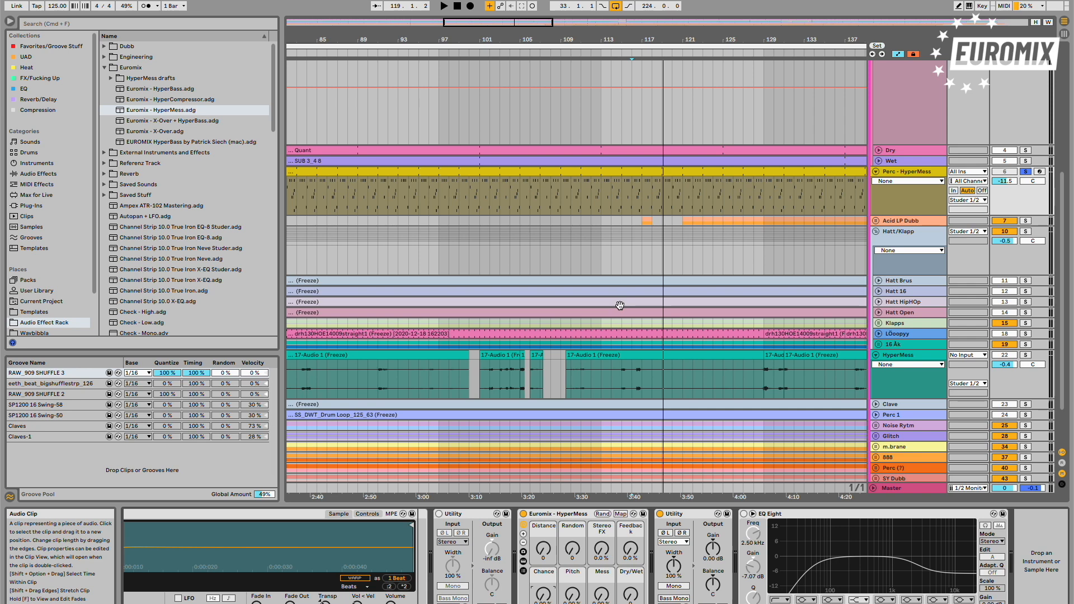
{"action": "mouse_move", "coordinate": [622, 356]}
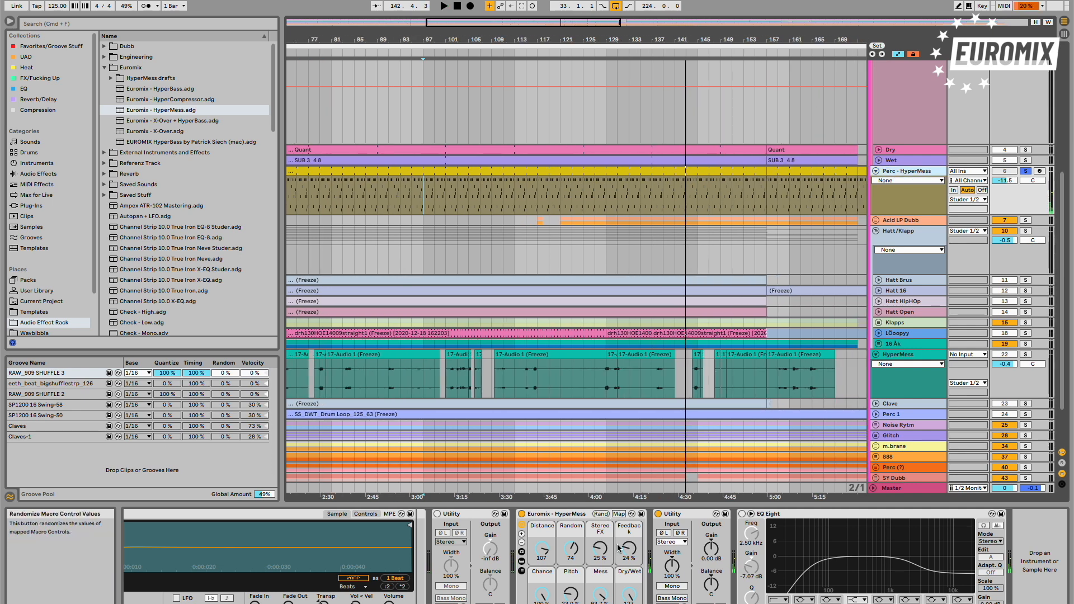
- Zoom the timeline and list the input sources available for the new 7 Audio track
{"action": "left_click_drag", "start_coordinate": [627, 550], "coordinate": [627, 568]}
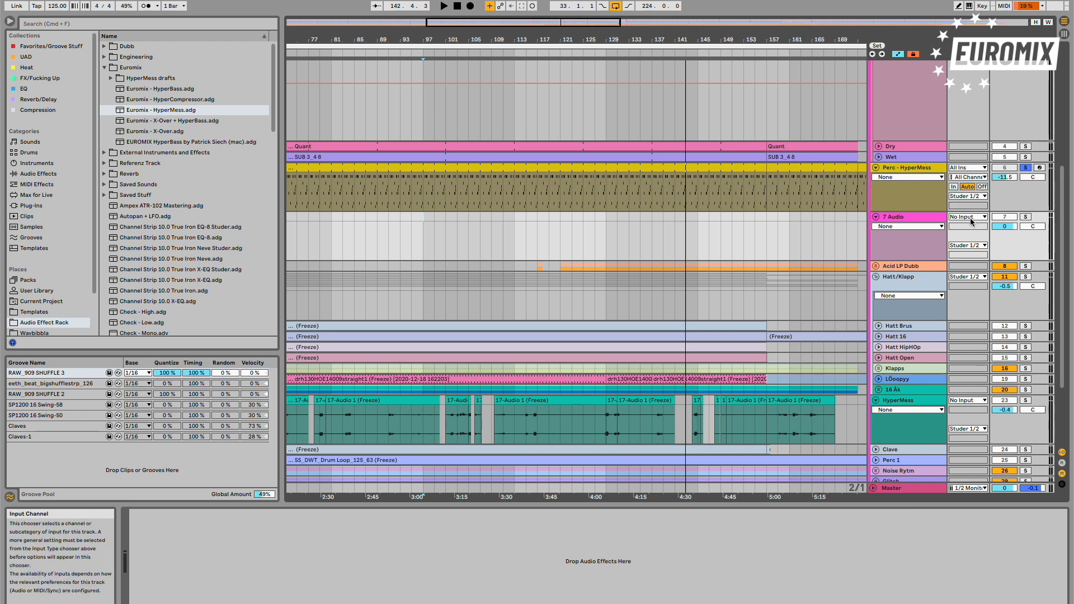
{"action": "left_click", "coordinate": [966, 217]}
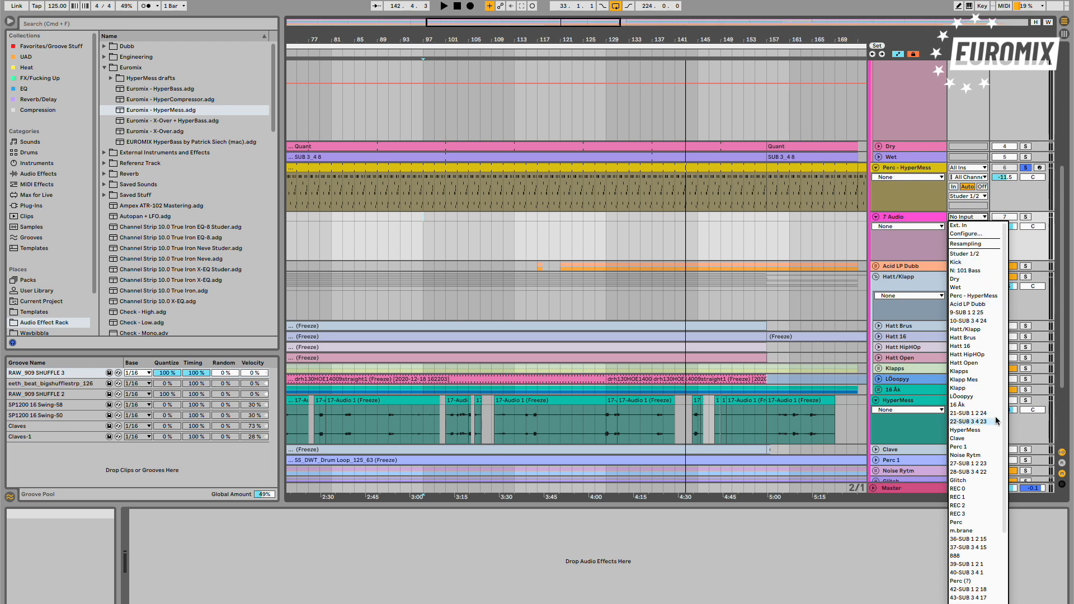
{"action": "mouse_move", "coordinate": [986, 312]}
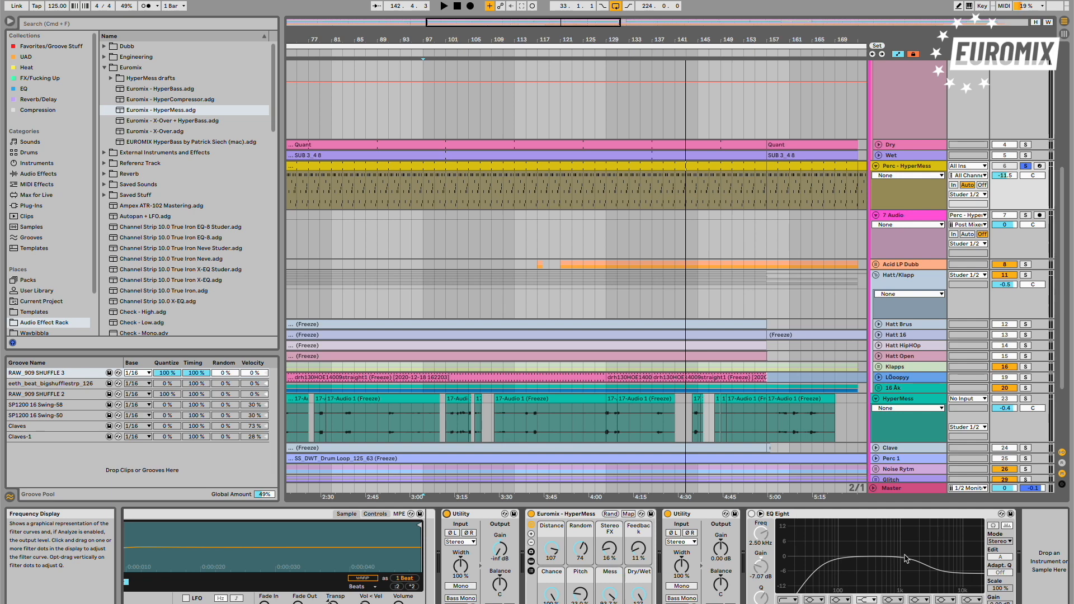
{"action": "mouse_move", "coordinate": [515, 554]}
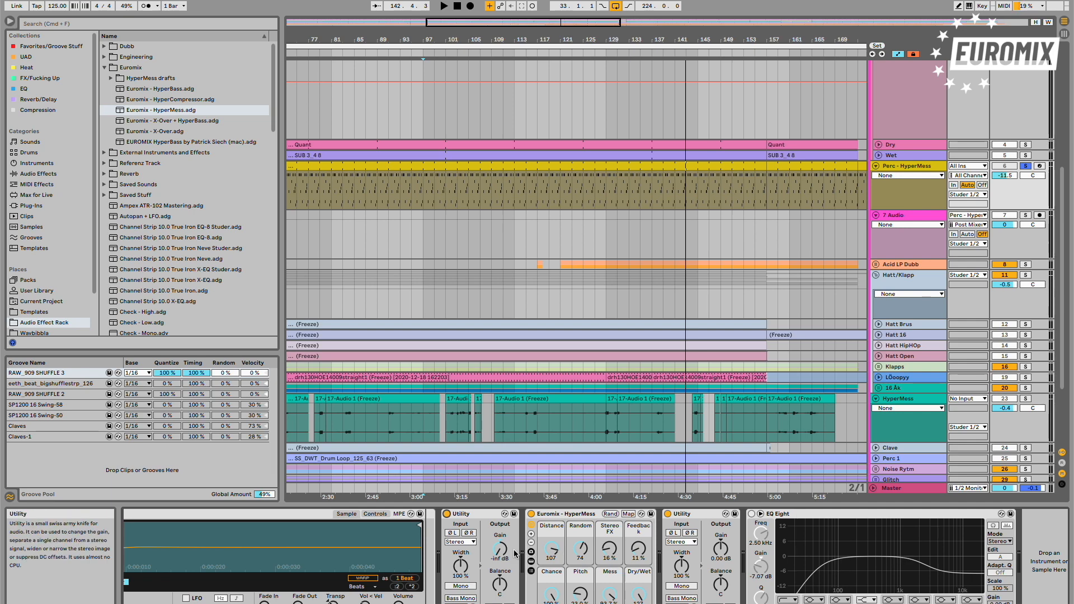
- Route Perc - HyperMess into track 7, arm it and record the looped section as 'Audio 2'
{"action": "left_click", "coordinate": [1039, 215]}
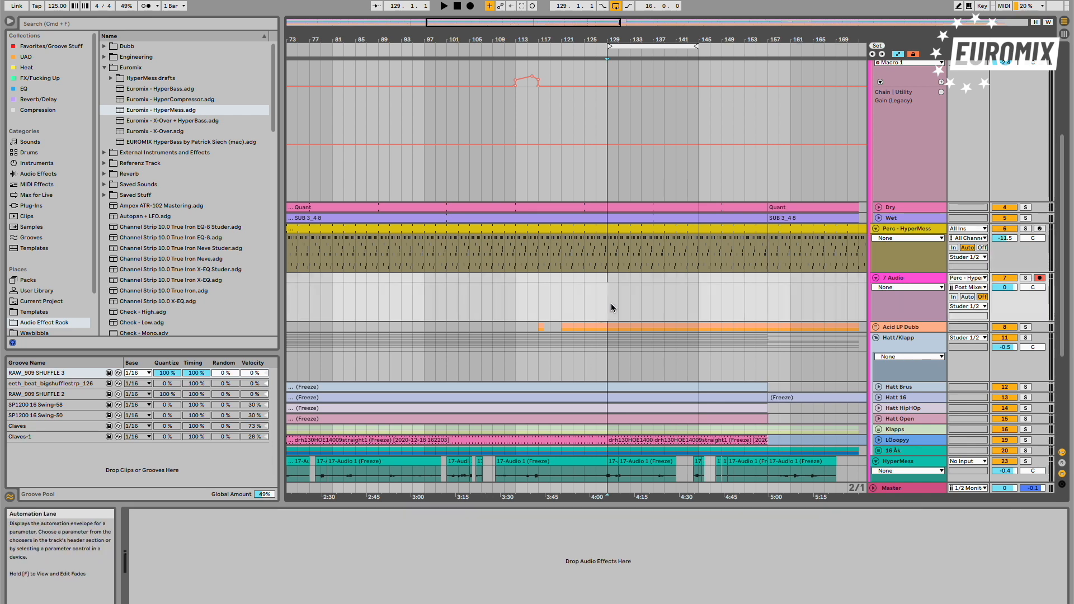
{"action": "left_click", "coordinate": [907, 229]}
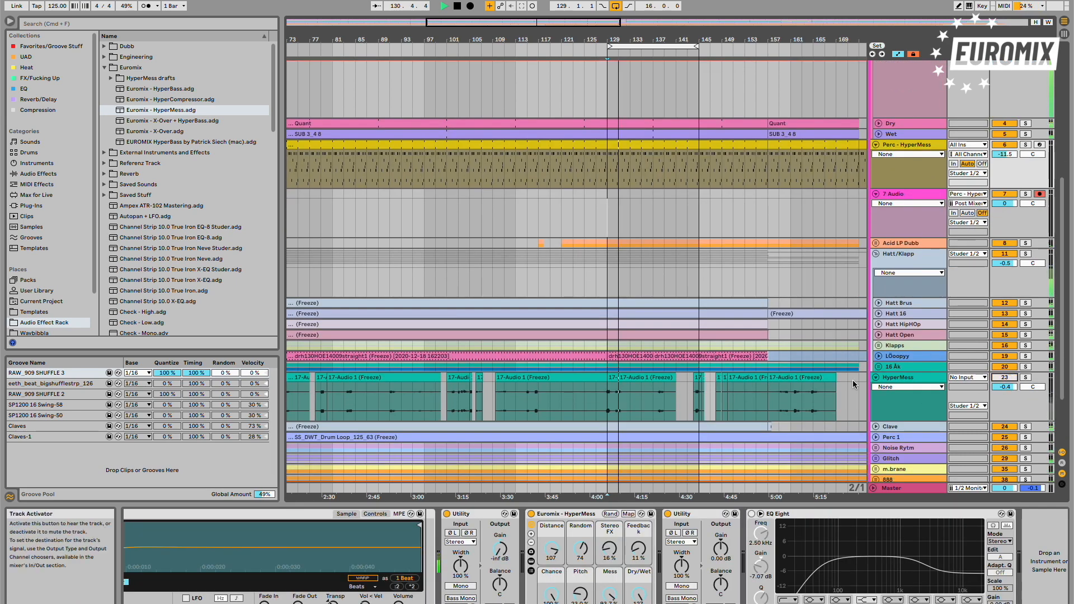
{"action": "left_click", "coordinate": [893, 194]}
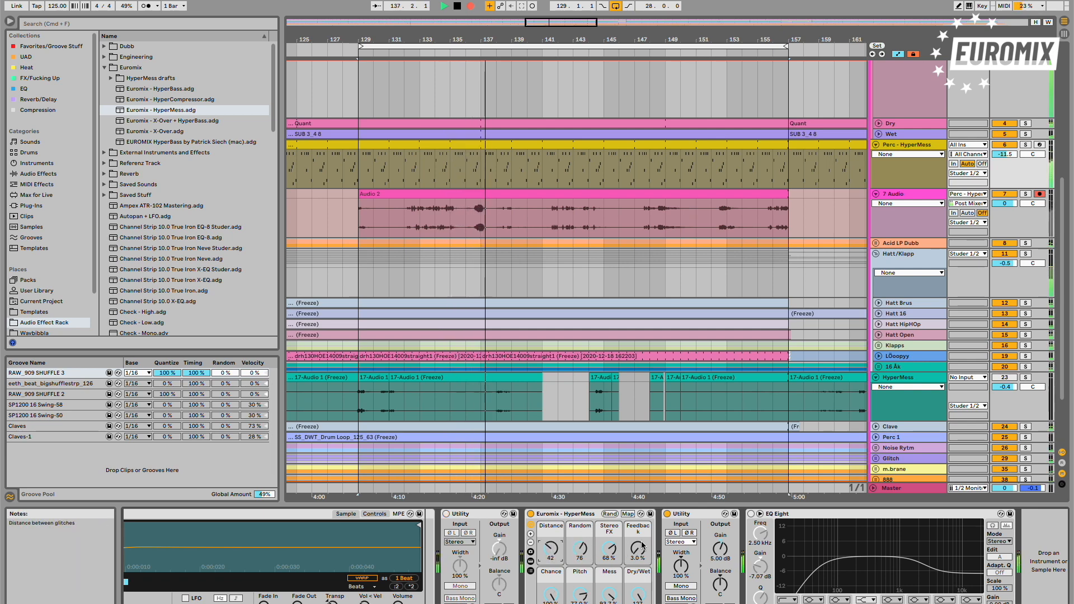
- Zoom the Arrangement ruler in on the recorded take
{"action": "left_click_drag", "start_coordinate": [607, 553], "coordinate": [606, 572]}
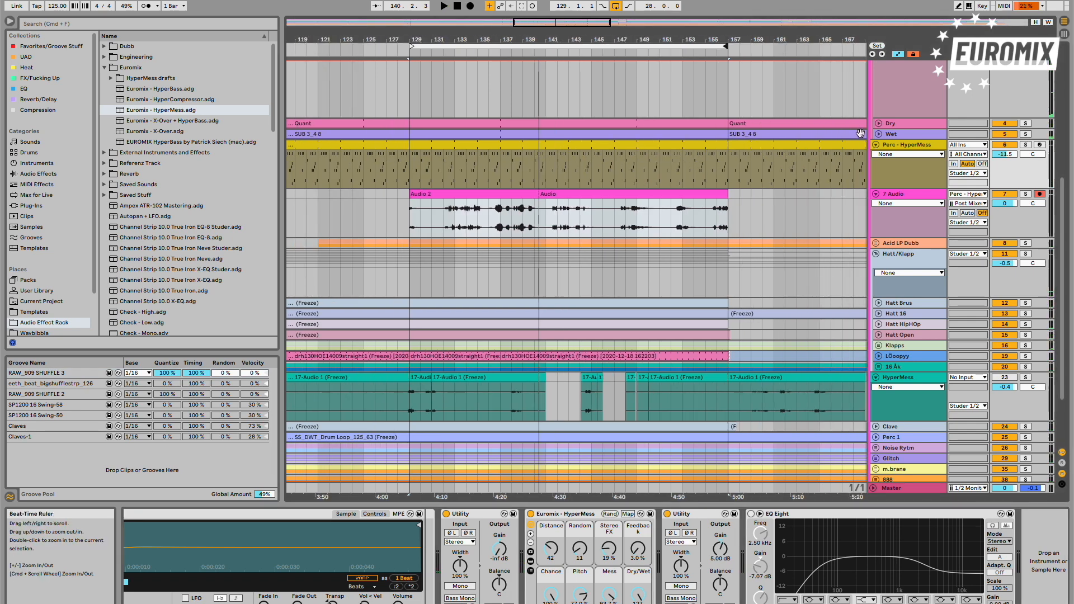
{"action": "mouse_move", "coordinate": [555, 190]}
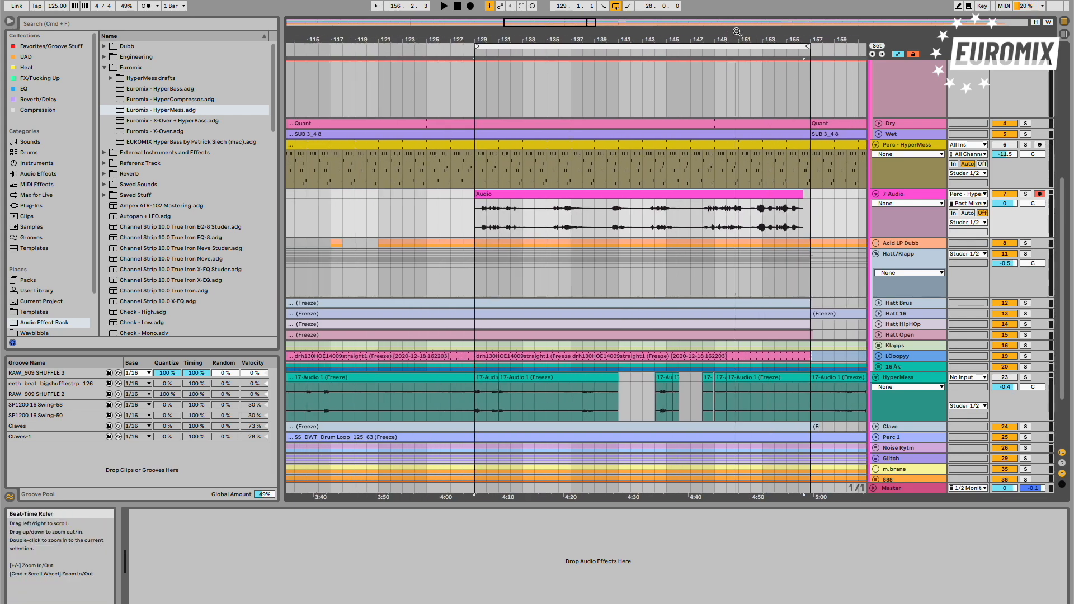
- Rename track 7 to 'HyperMess Printed' and pull its volume fader down slightly
{"action": "left_click", "coordinate": [905, 144]}
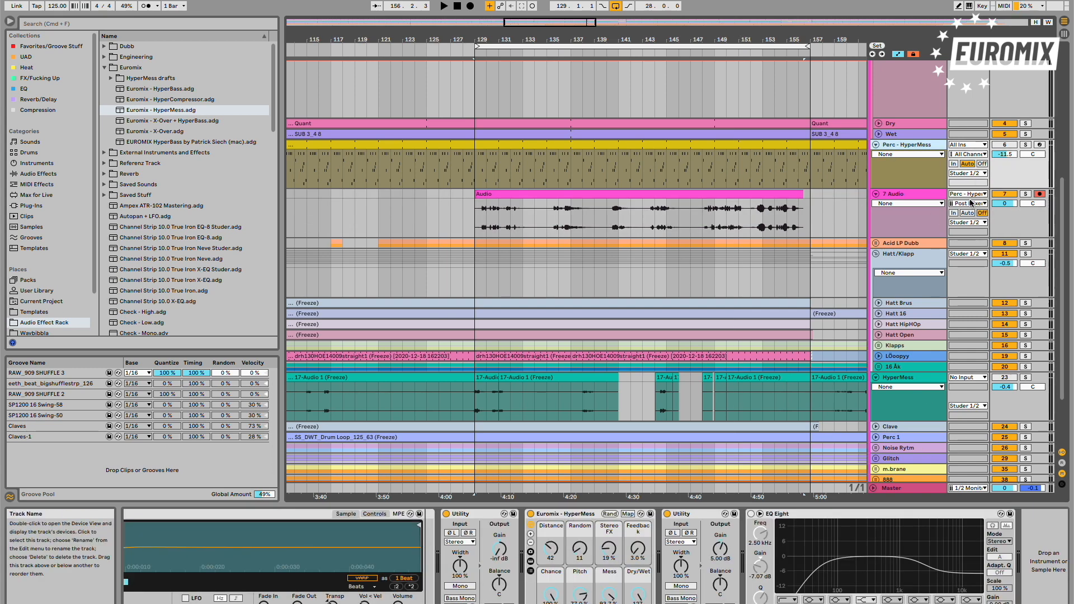
{"action": "left_click", "coordinate": [965, 194]}
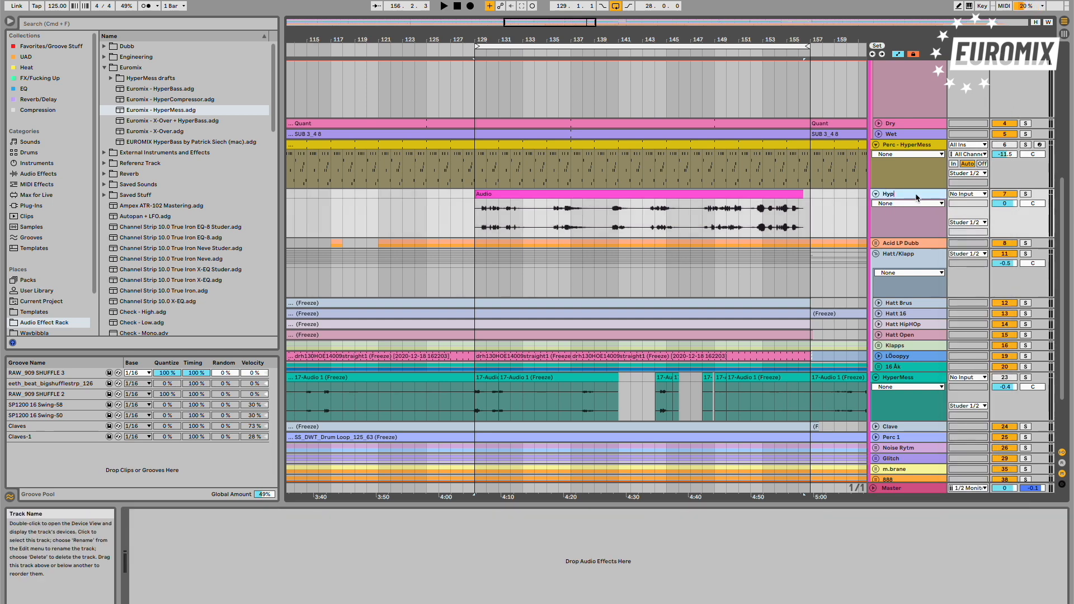
{"action": "type", "text": "HyperMess Printed"}
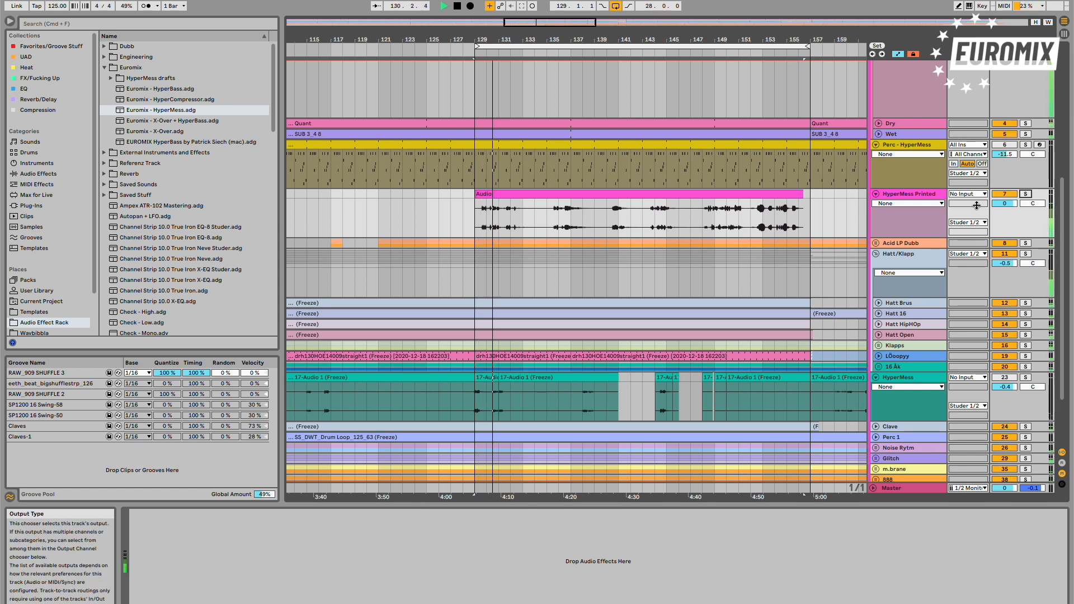
{"action": "left_click_drag", "start_coordinate": [1004, 203], "coordinate": [1004, 213]}
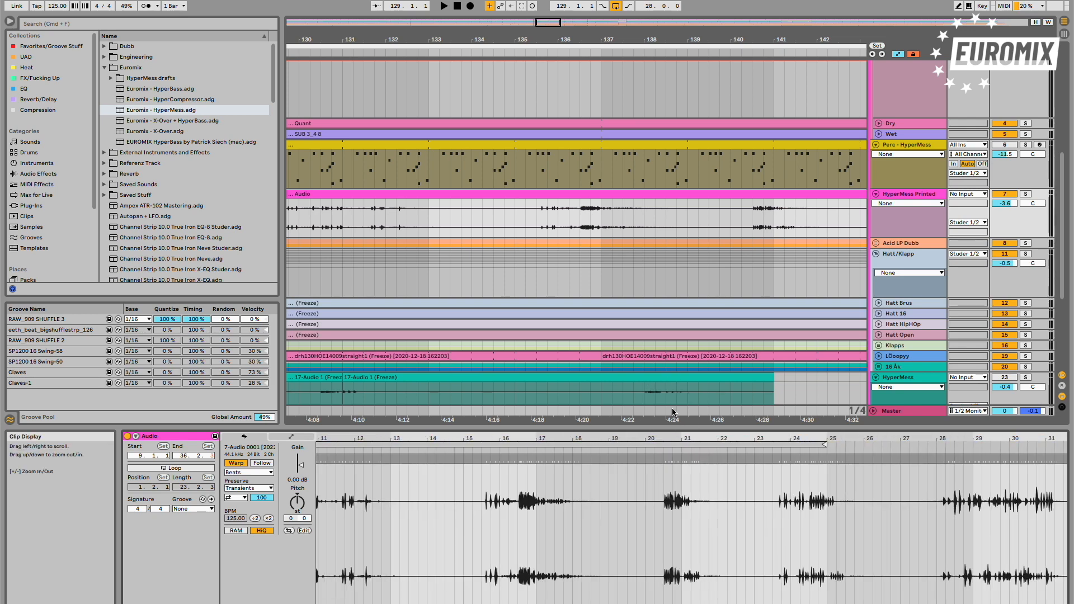
{"action": "mouse_move", "coordinate": [329, 456]}
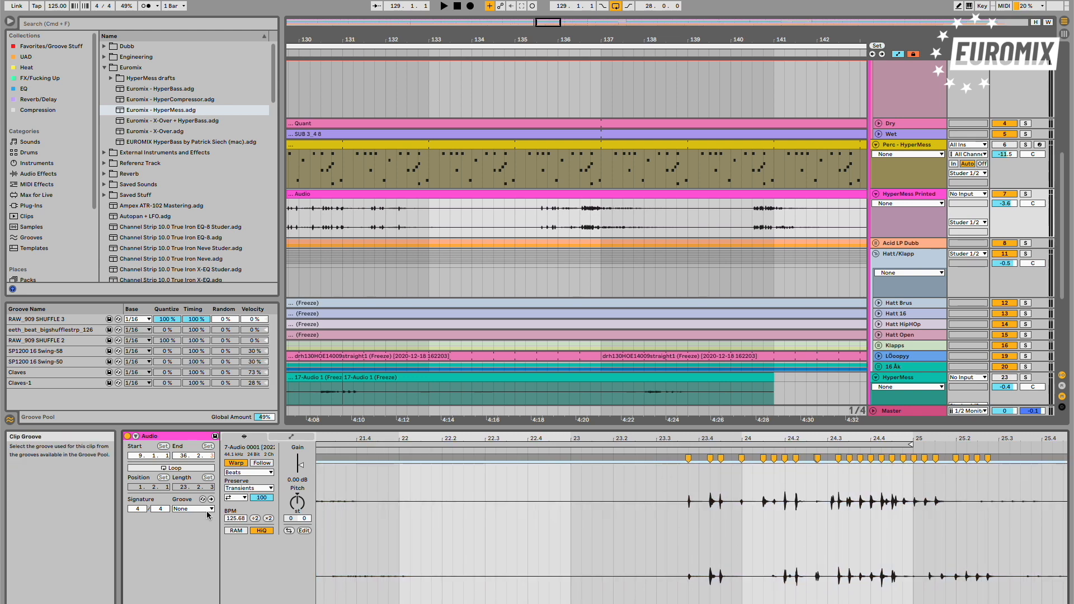
- Set the printed clip's groove to RAW_909 SHUFFLE 3
{"action": "left_click", "coordinate": [193, 508]}
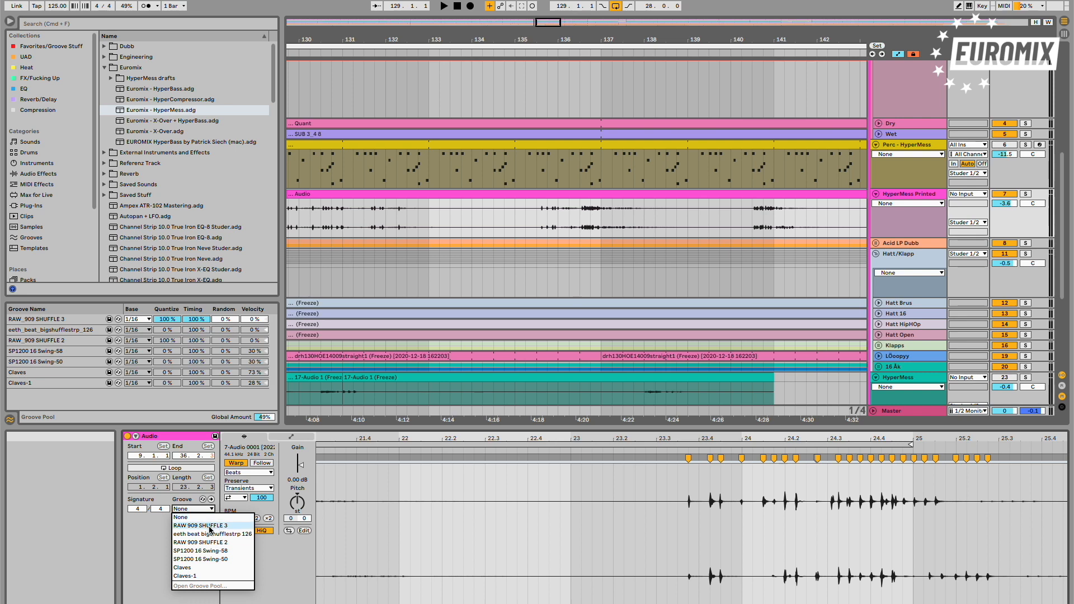
{"action": "left_click", "coordinate": [202, 526]}
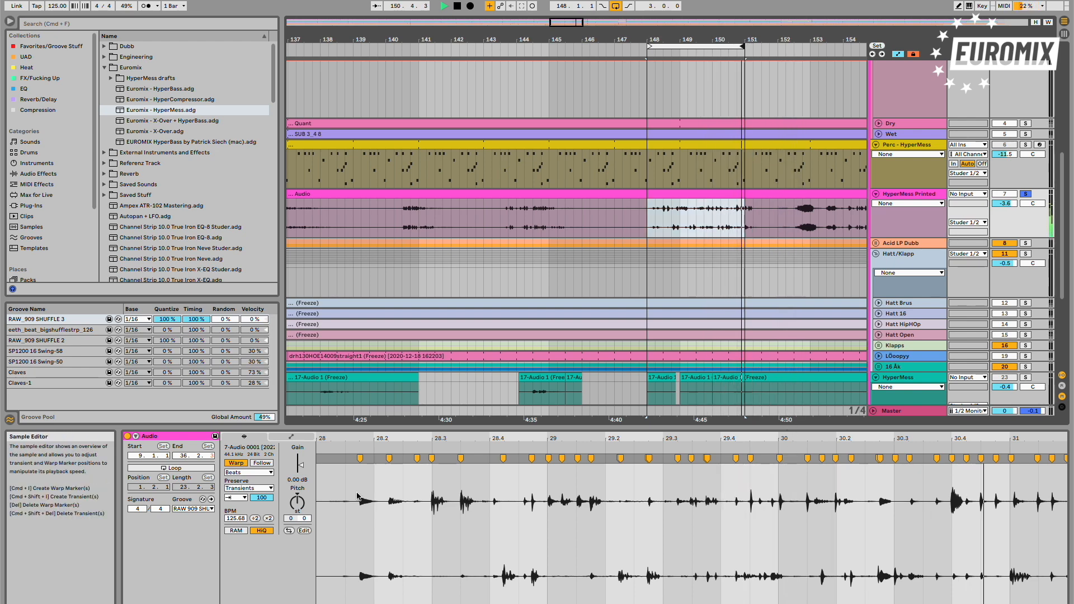
- Shorten the printed clip's Transients envelope and add a Utility from Audio Effects to the track
{"action": "left_click", "coordinate": [248, 486]}
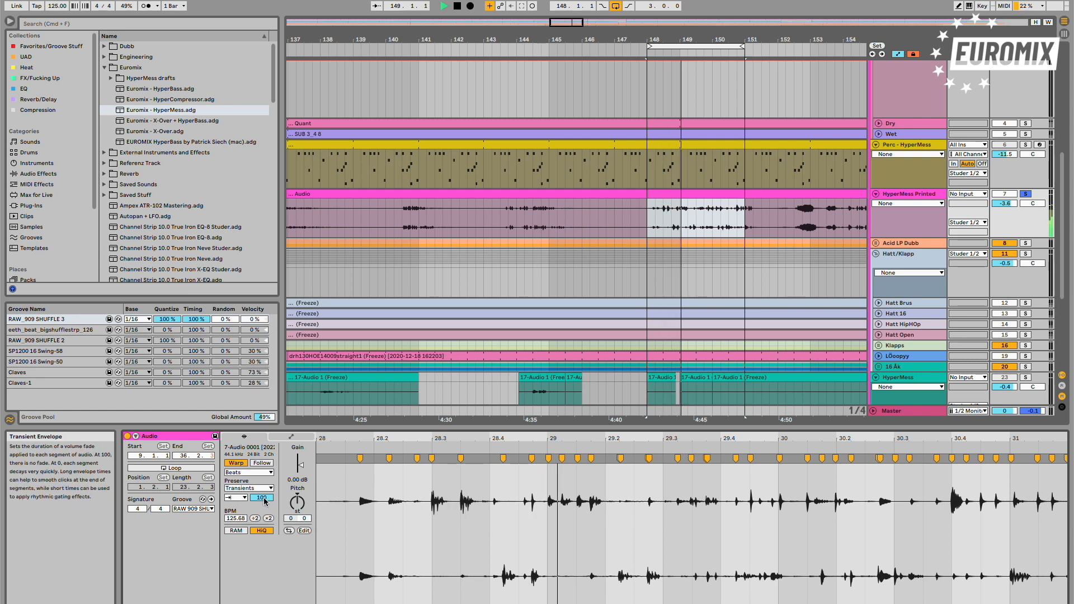
{"action": "left_click_drag", "start_coordinate": [262, 496], "coordinate": [262, 514]}
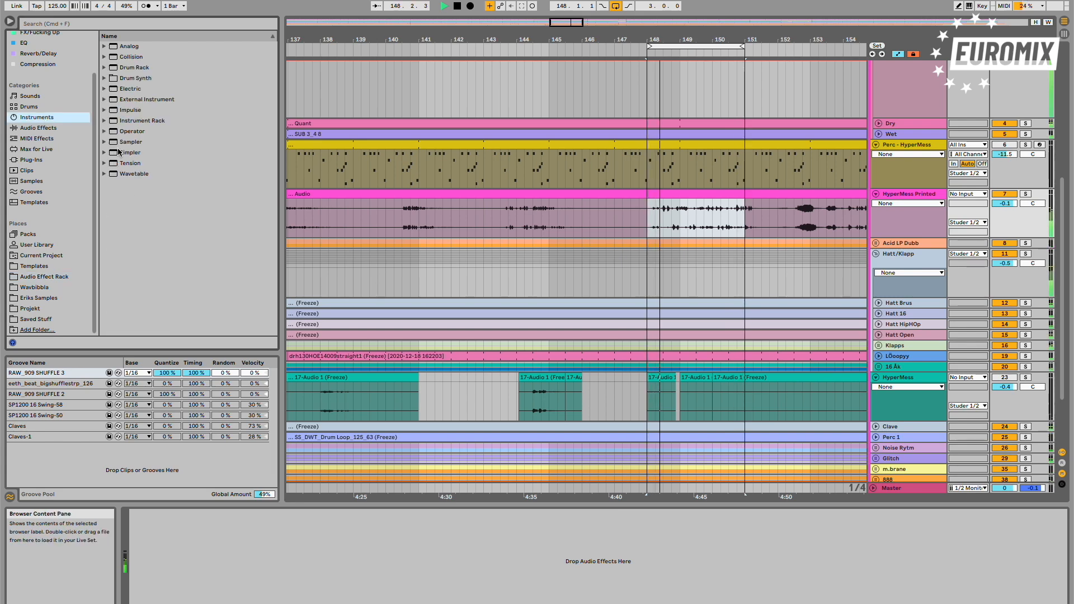
{"action": "left_click", "coordinate": [38, 127]}
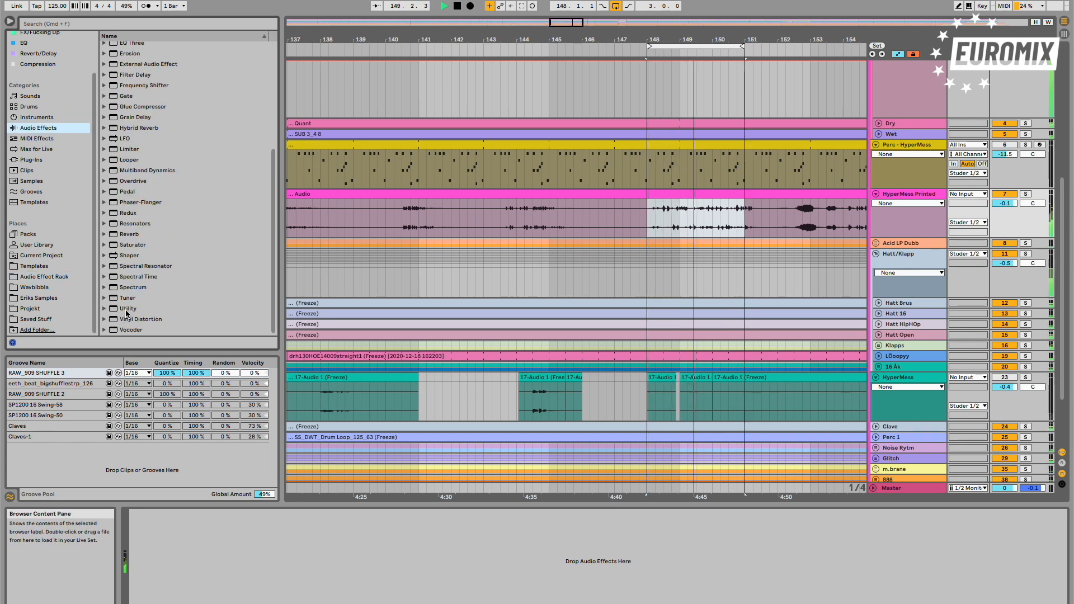
{"action": "double_click", "coordinate": [128, 309]}
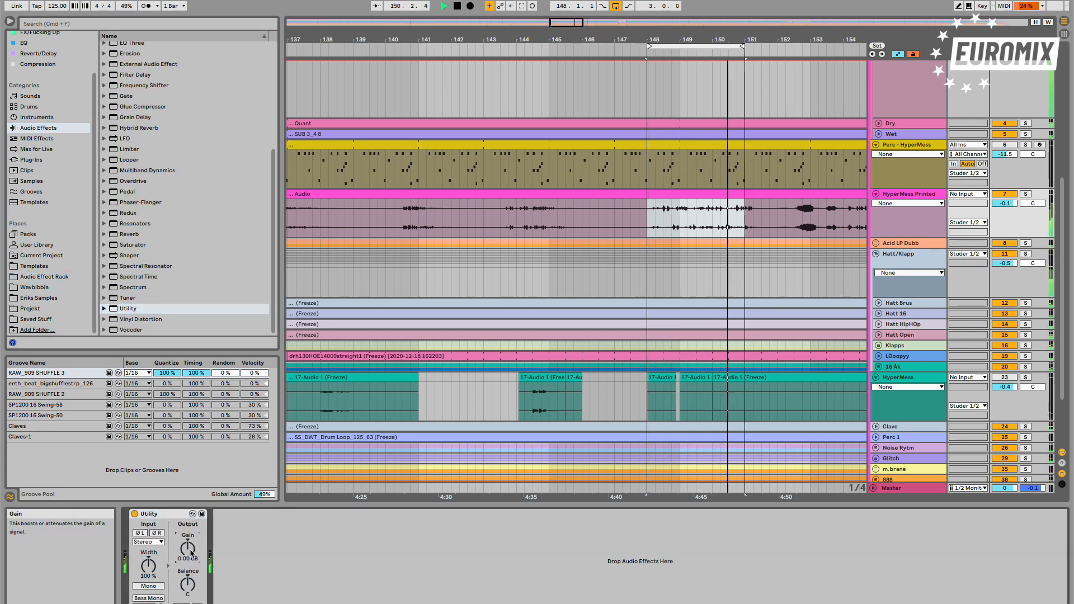